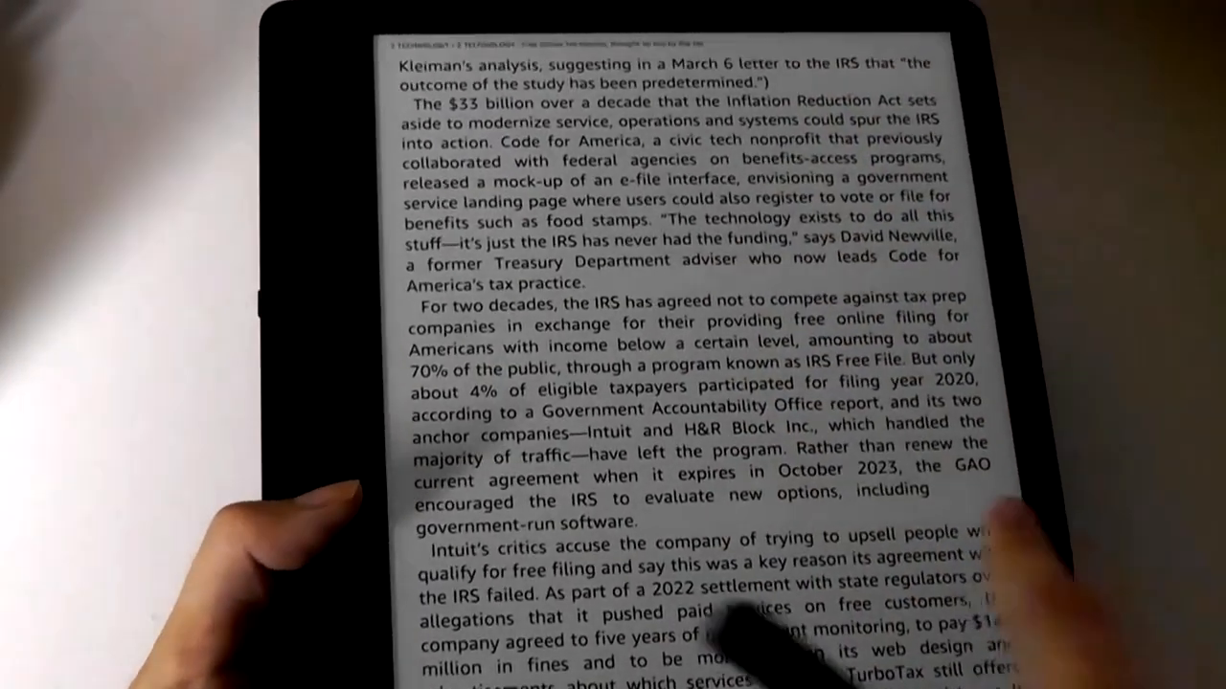
Read down the Businessweek free tax filing article and view its chart image.
{"action": "scroll", "scroll_direction": "down", "scroll_amount": 3}
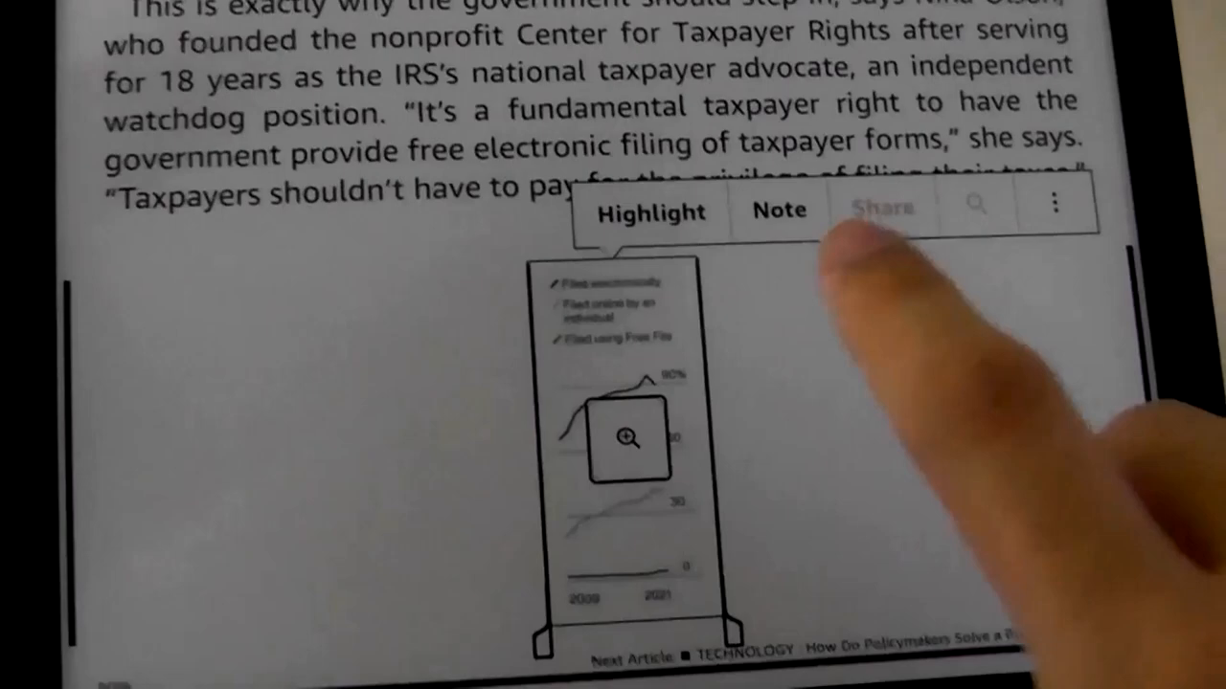
{"action": "left_click", "coordinate": [629, 439]}
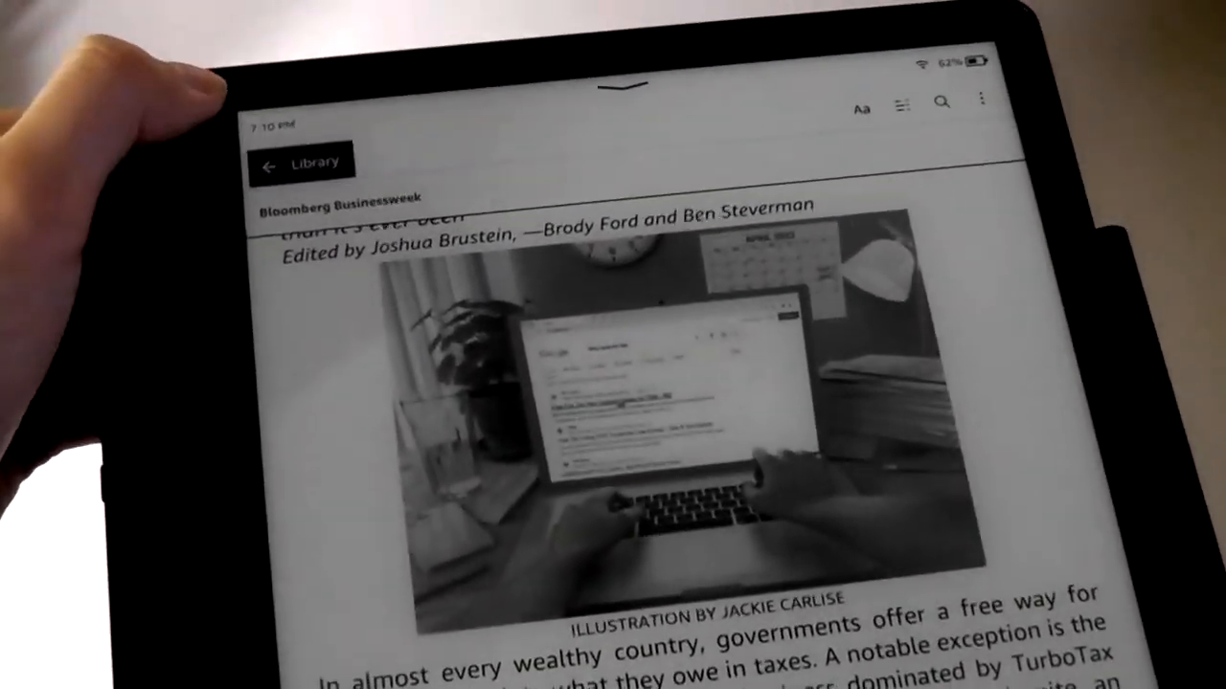
Return to the Bloomberg Businessweek issues list and pull down Quick Settings.
{"action": "left_click", "coordinate": [299, 160]}
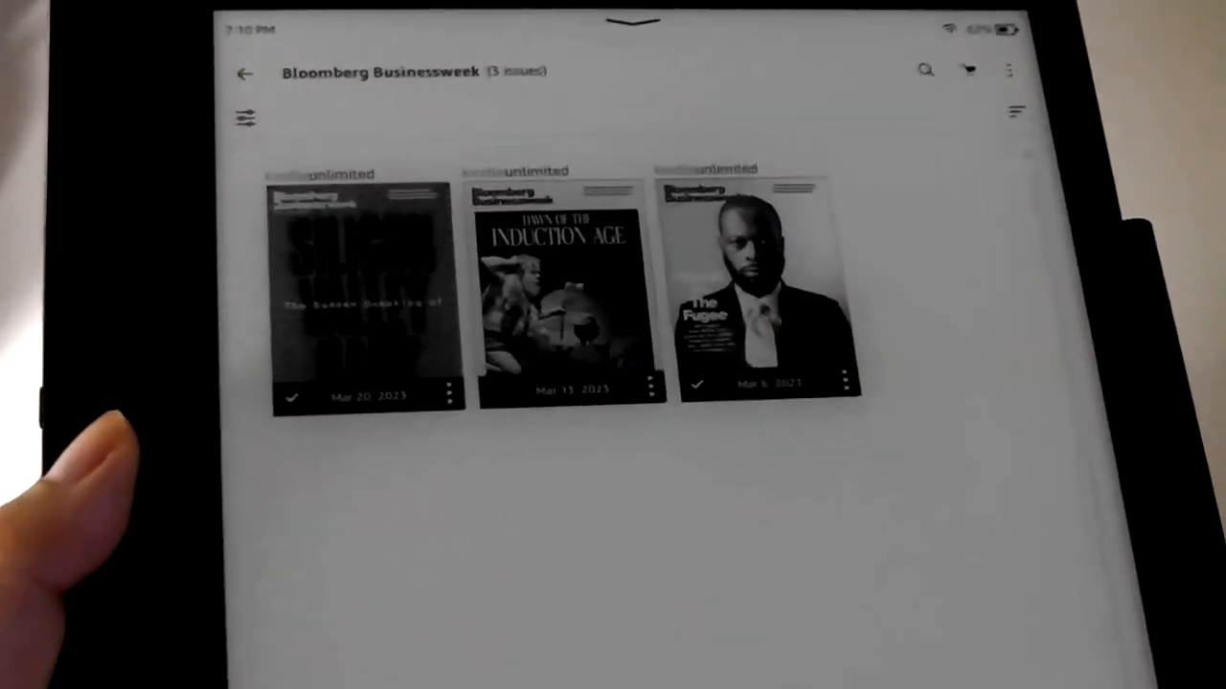
{"action": "left_click", "coordinate": [242, 73]}
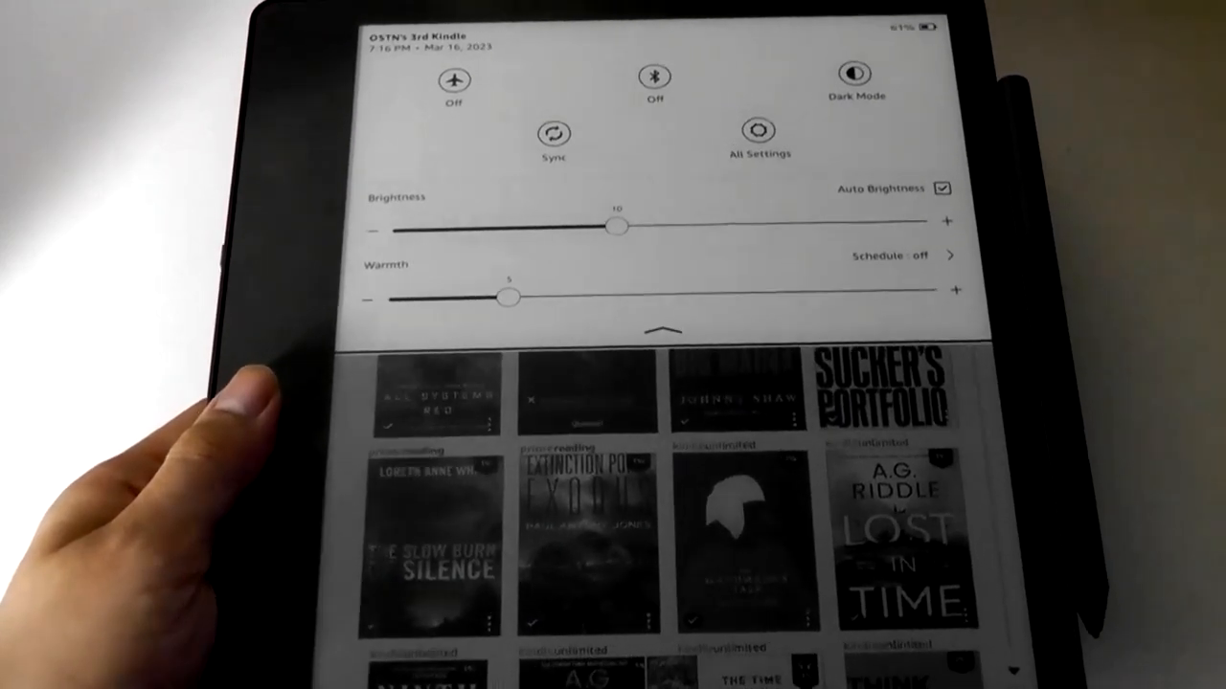
Browse the library grid of books including Kindle Unlimited titles.
{"action": "left_click", "coordinate": [657, 331]}
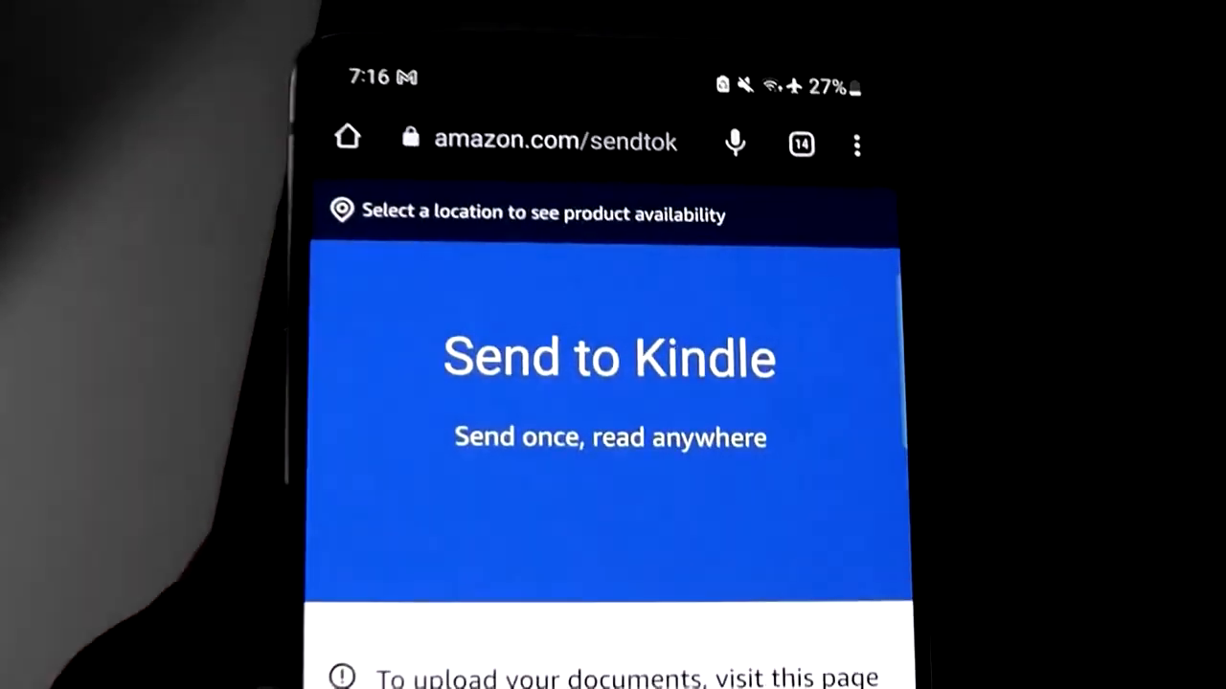
Scroll the Send to Kindle page to the iOS, Android, Email and Browser Extension options.
{"action": "scroll", "scroll_direction": "down", "scroll_amount": 3}
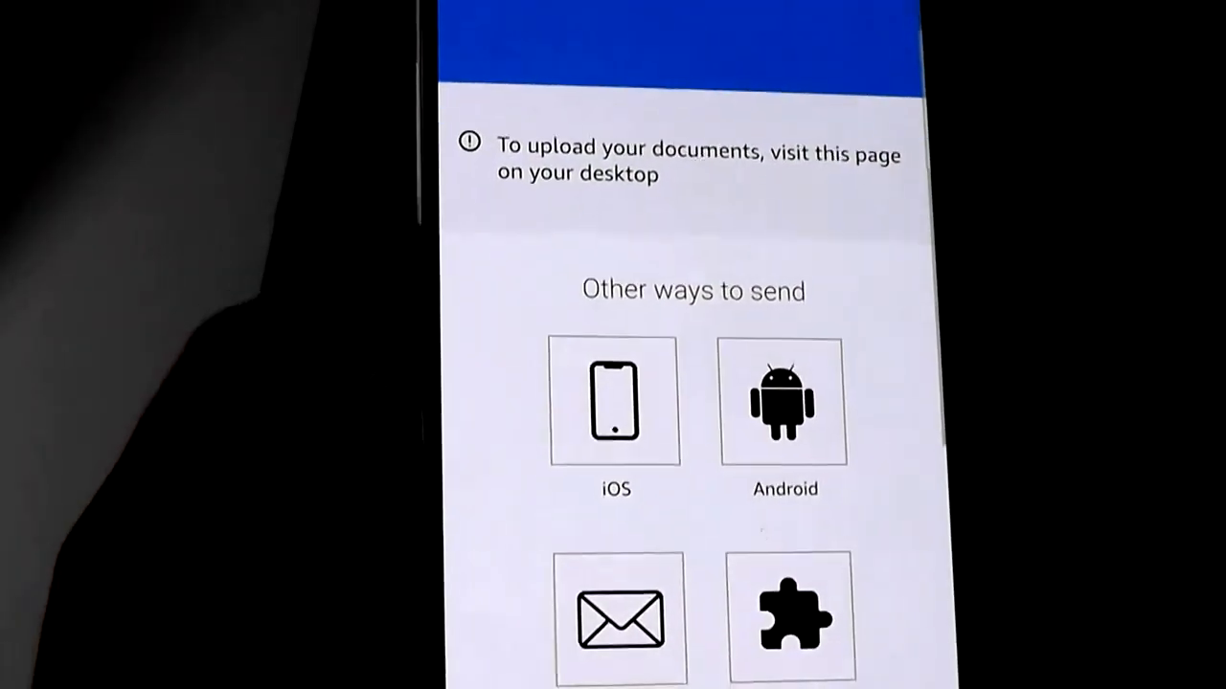
{"action": "scroll", "scroll_direction": "down", "scroll_amount": 3}
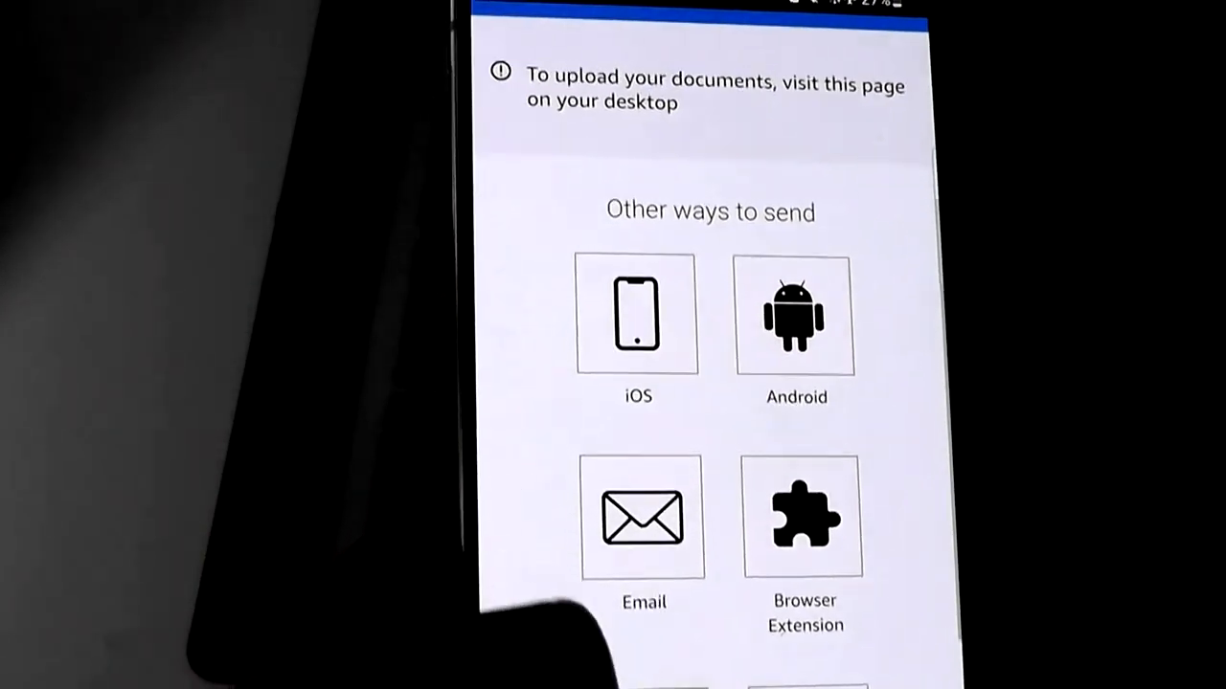
{"action": "scroll", "scroll_direction": "down", "scroll_amount": 3}
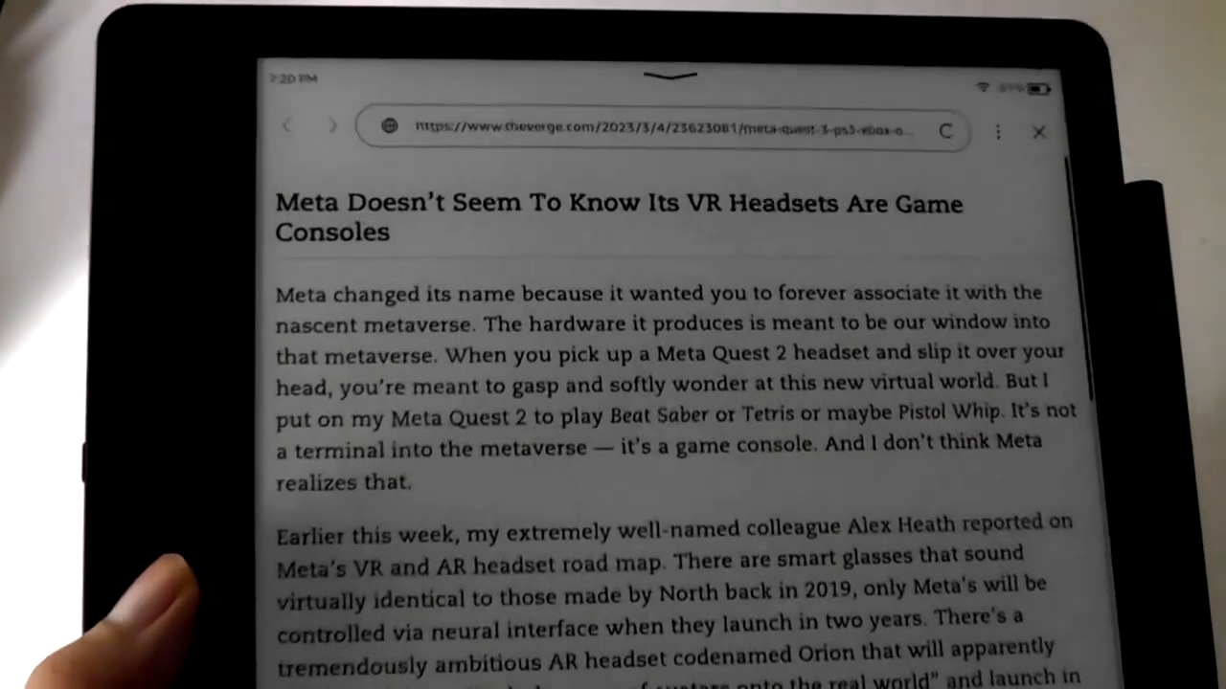
Scroll further down The Verge's Meta VR article to the Quest sales paragraphs.
{"action": "scroll", "scroll_direction": "down", "scroll_amount": 3}
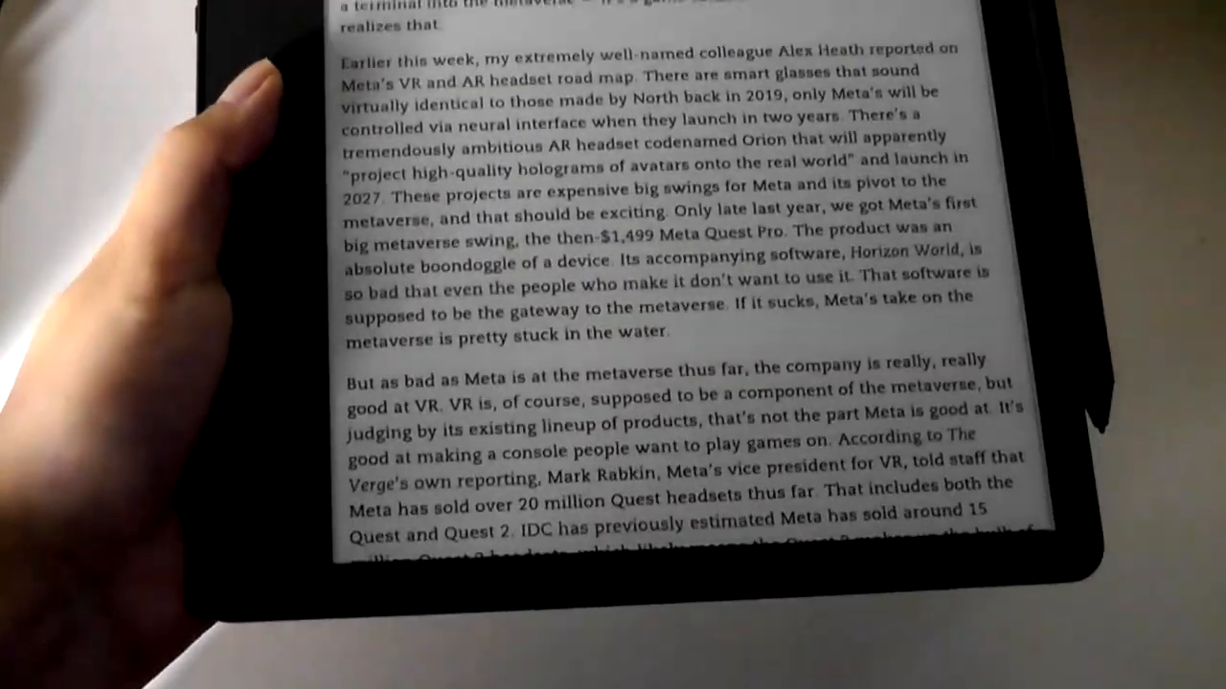